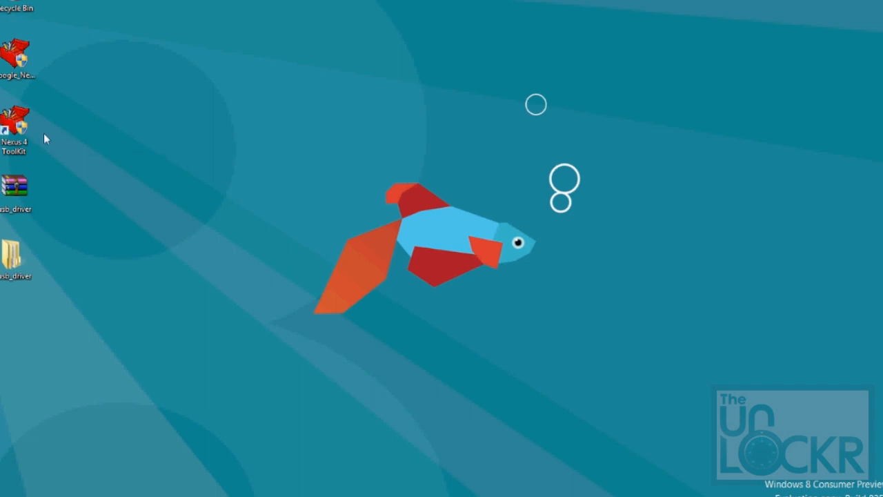
Launch the Nexus 4 ToolKit shortcut with administrator rights from the desktop
right_click(15, 125)
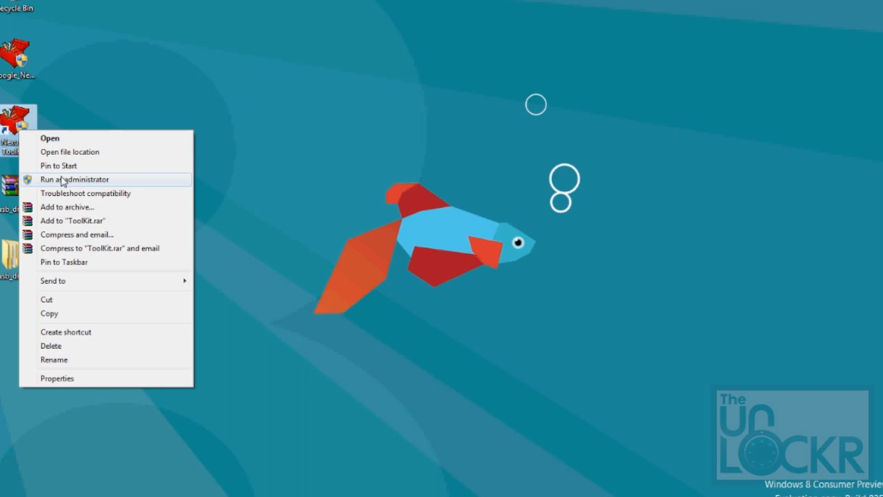
click(76, 179)
text(1)
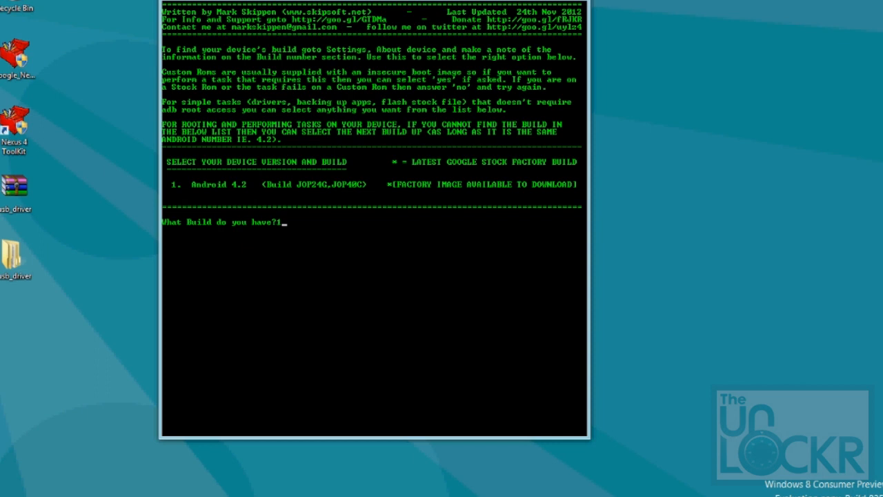
Choose option 9, then 1 Download Google Stock Image, then the Android 4.2.0 build
key(enter)
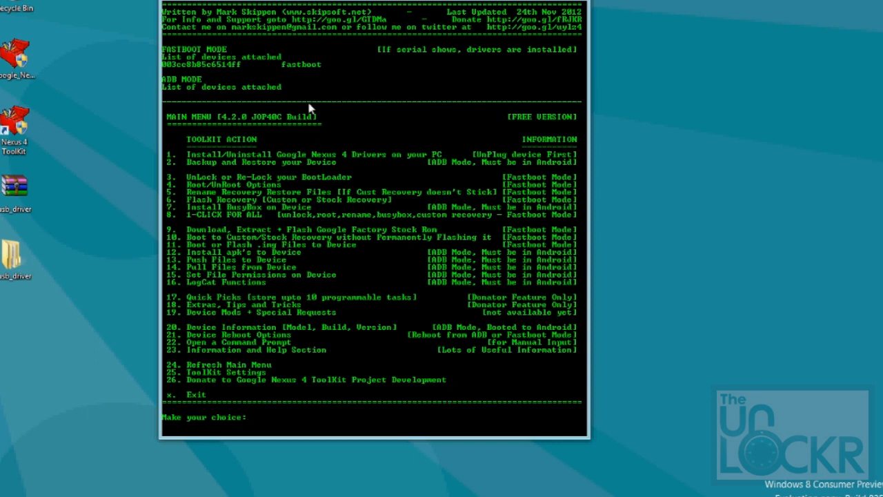
mouse_move(233, 172)
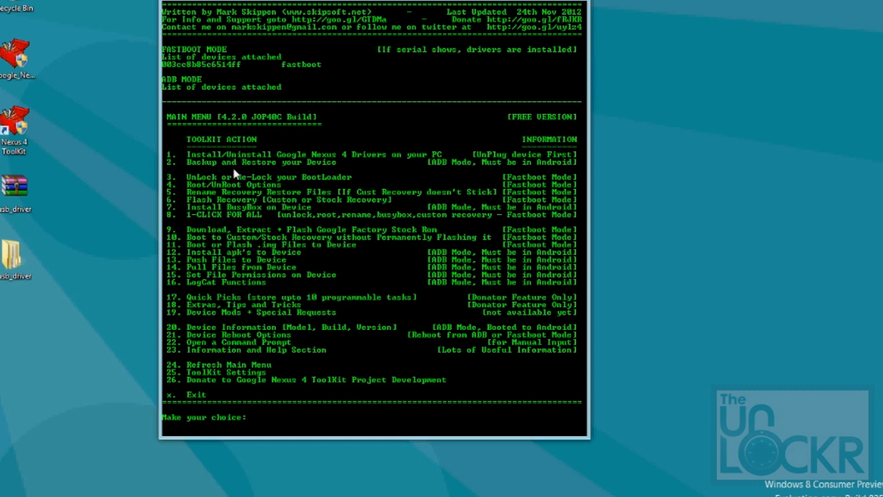
mouse_move(319, 233)
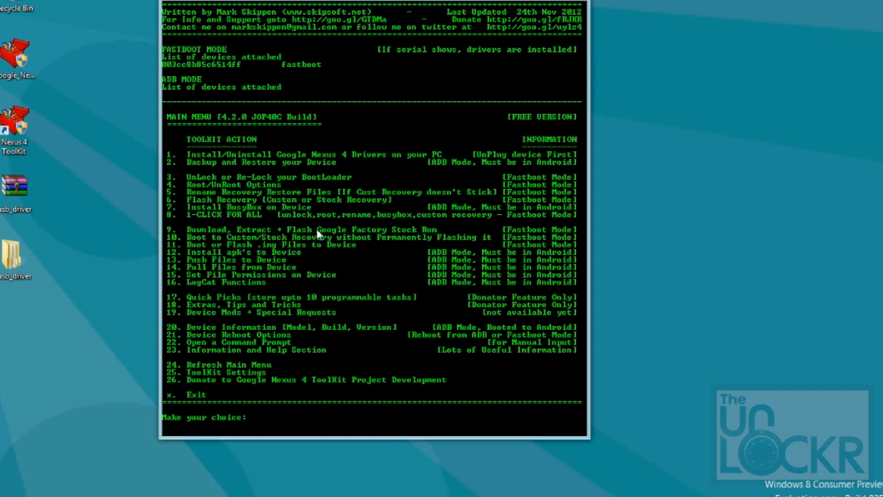
mouse_move(407, 323)
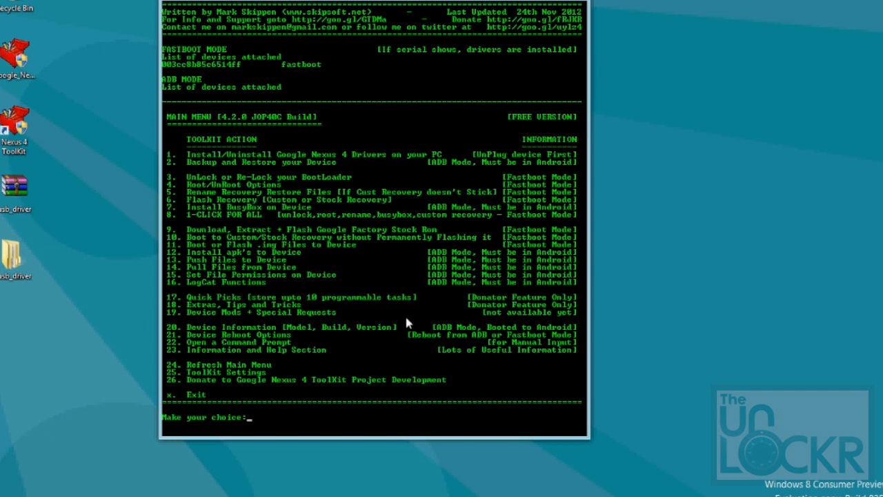
text(9)
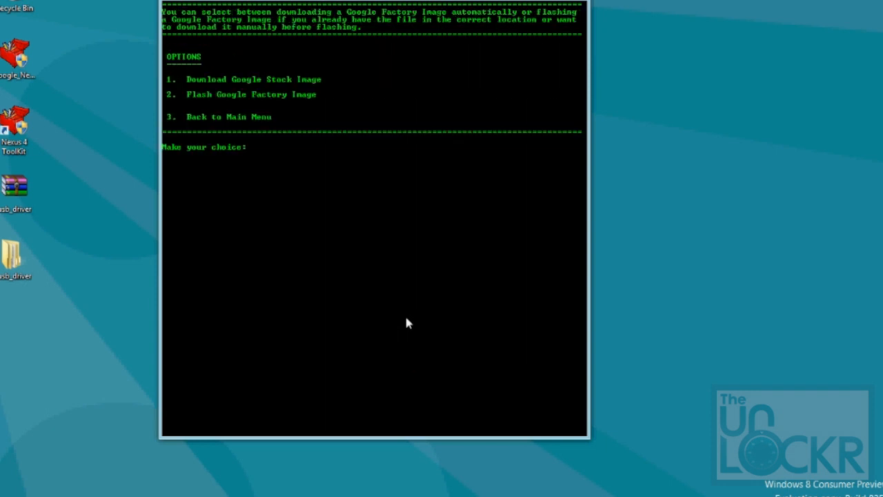
text(1)
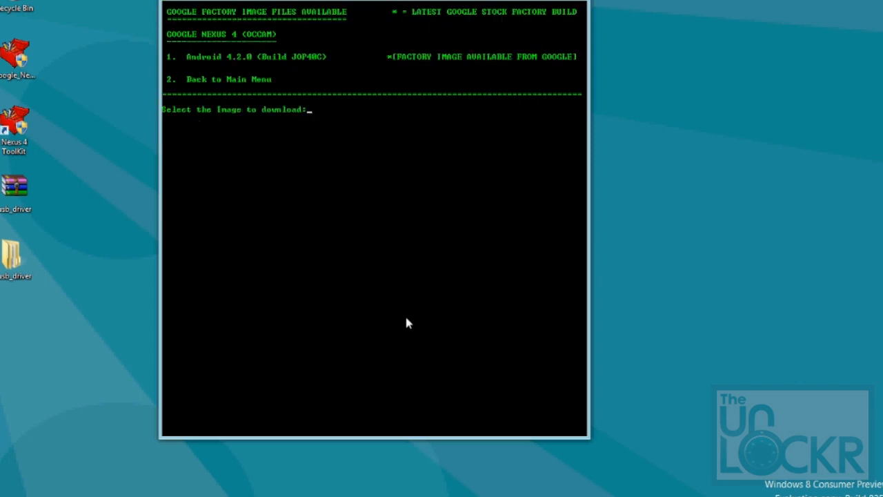
text(1)
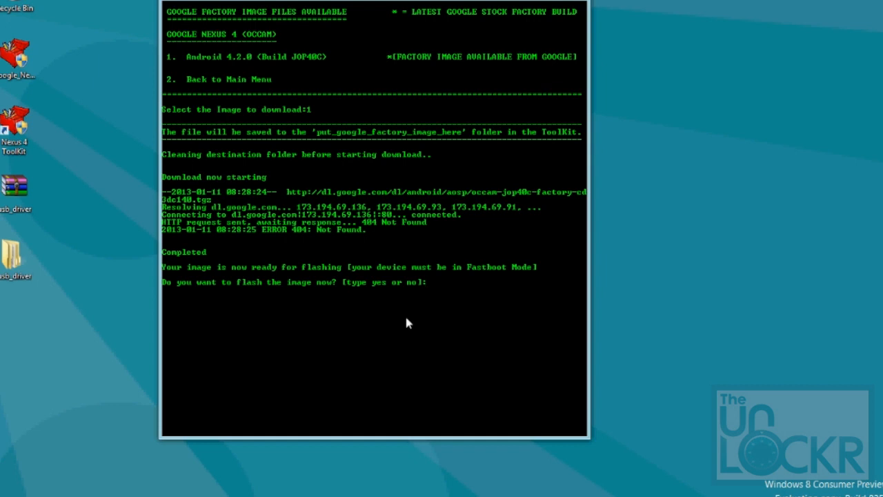
Answer yes to flash the image now and yes again at the data-erase warning
text(yes)
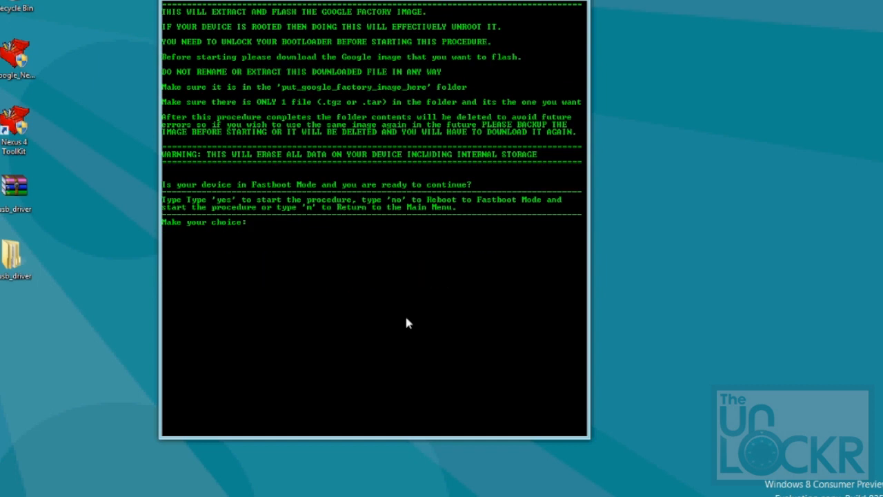
text(yes)
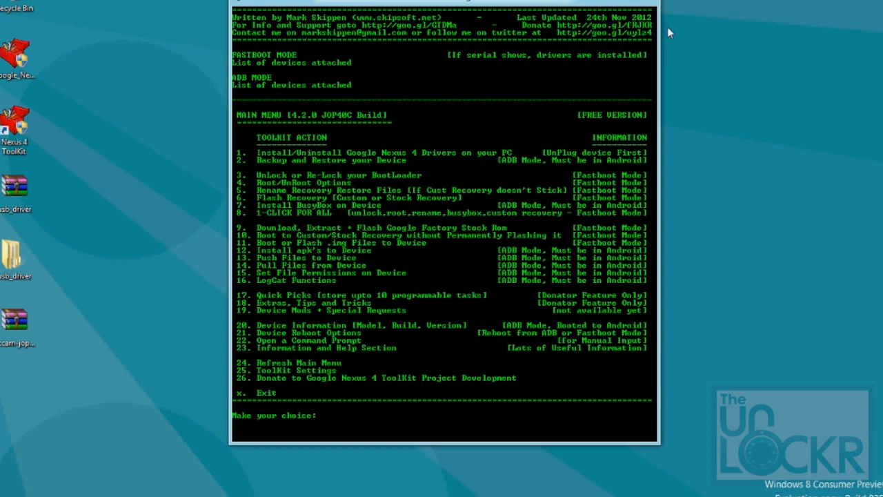
mouse_move(238, 262)
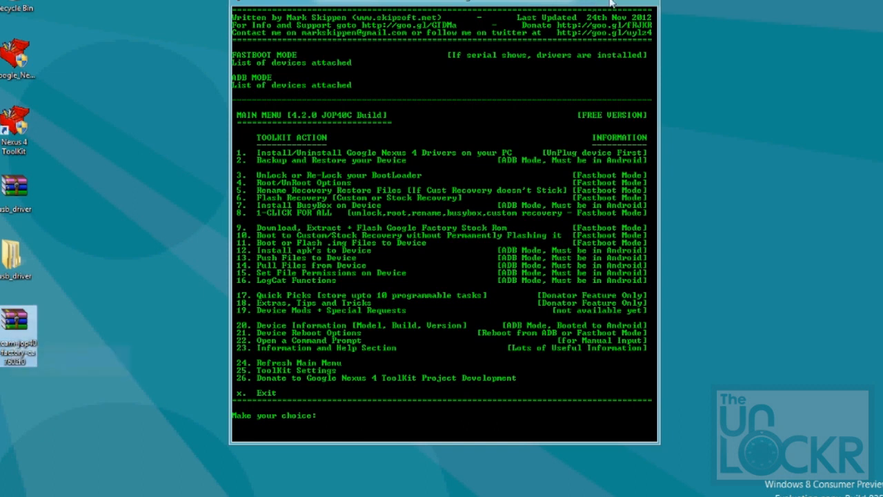
Copy the occam image archive and browse to C:\Google Nexus 4 ToolKit\put_google_factory_image_here
right_click(19, 335)
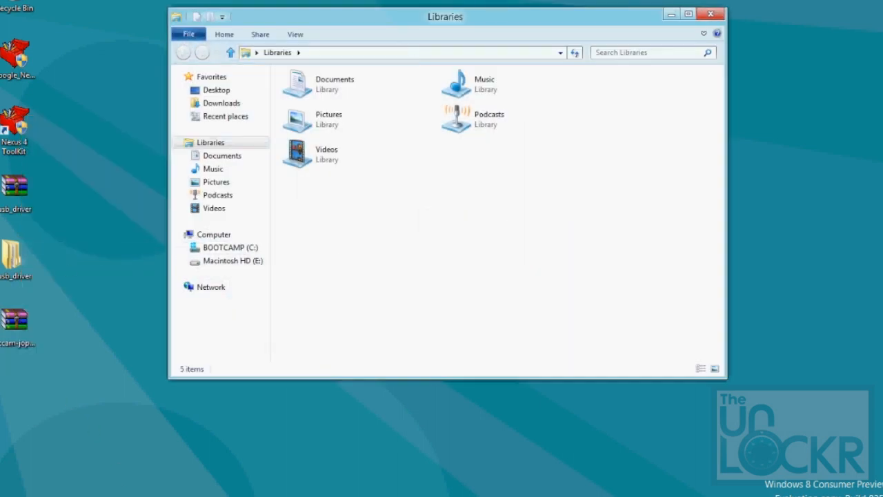
click(232, 247)
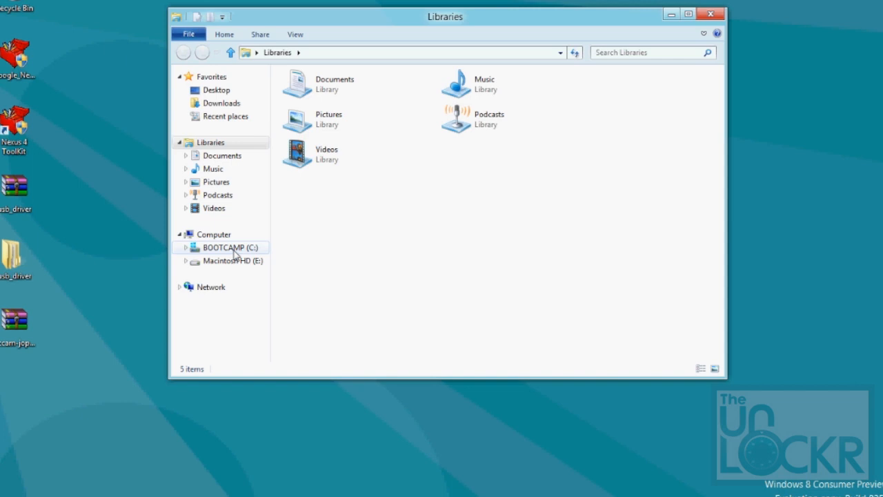
double_click(232, 247)
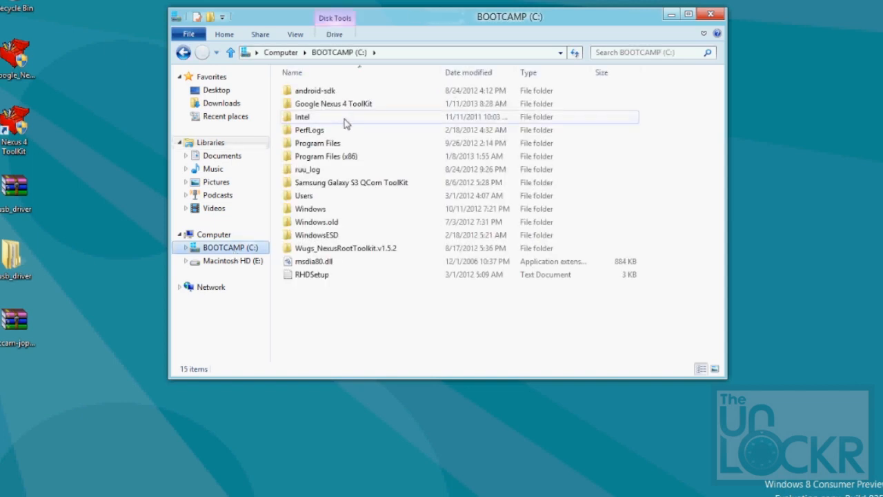
double_click(334, 103)
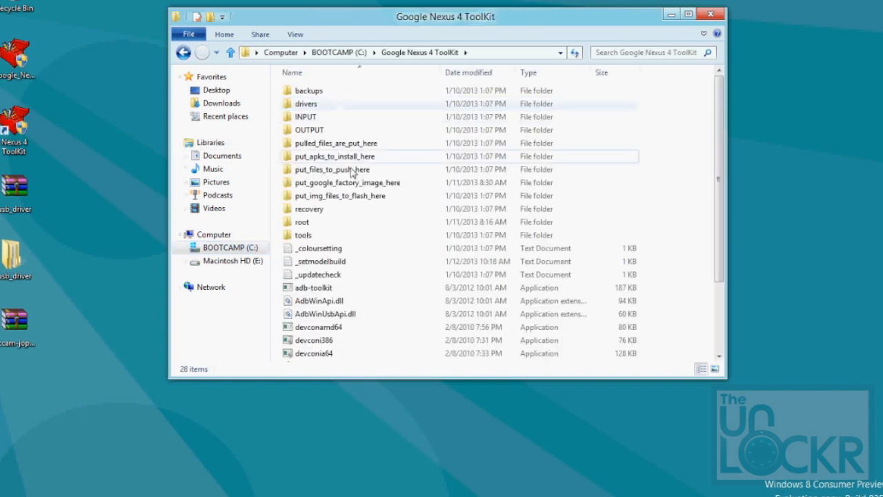
double_click(346, 182)
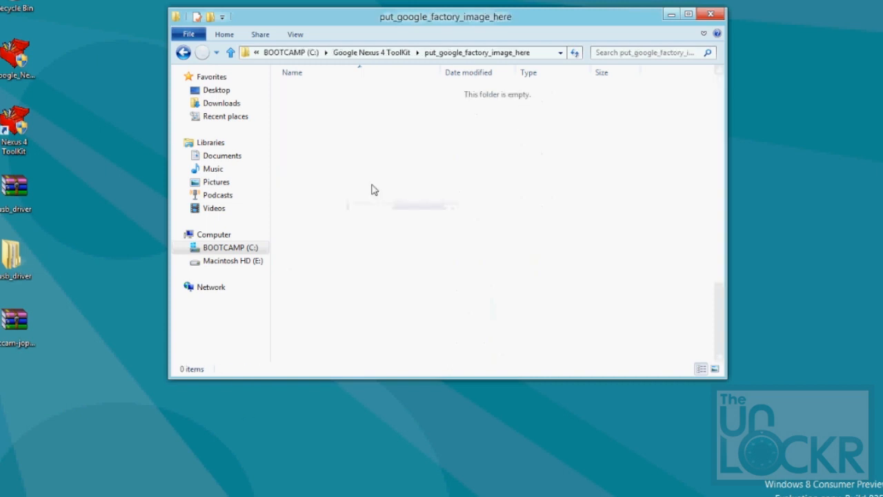
Paste the factory image archive into that folder and return to the toolkit console
right_click(373, 191)
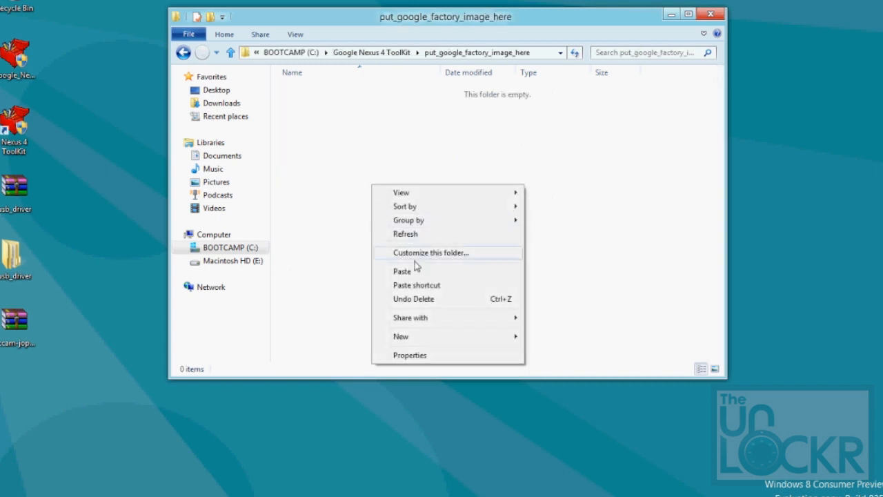
click(403, 271)
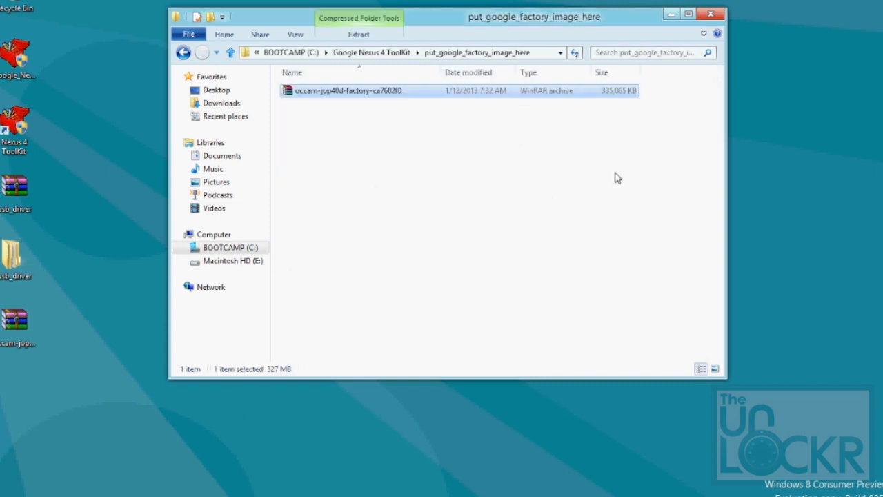
click(711, 14)
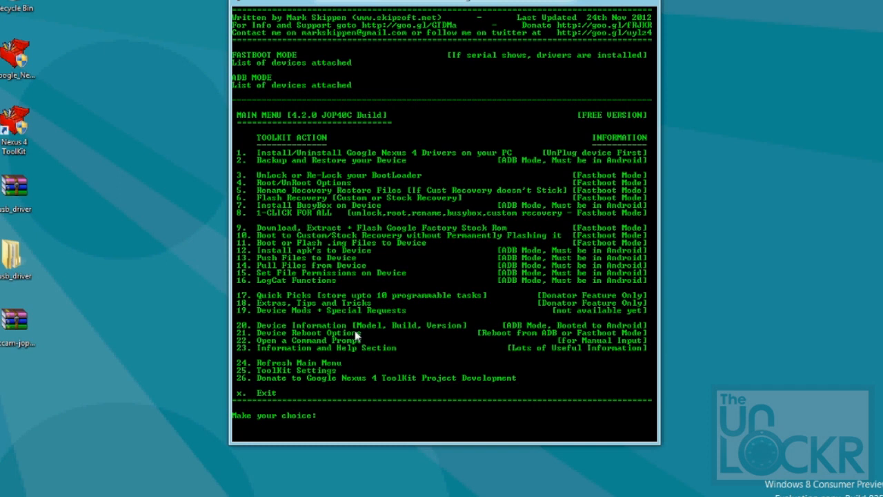
Choose option 9, then 2 Flash Google Factory Image, and answer yes to start flashing
text(9)
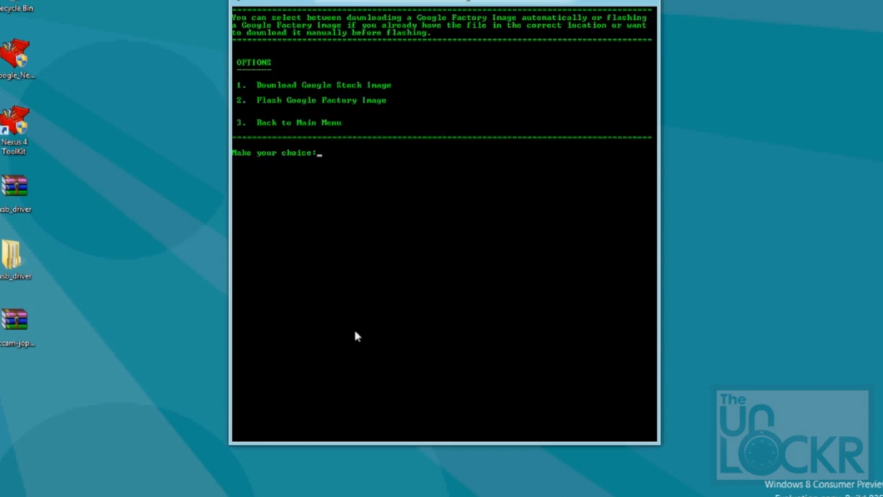
text(2)
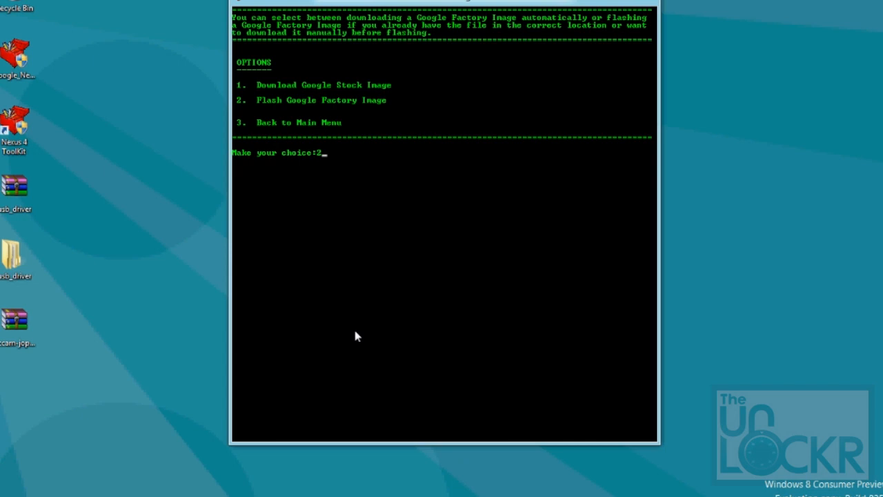
key(Return)
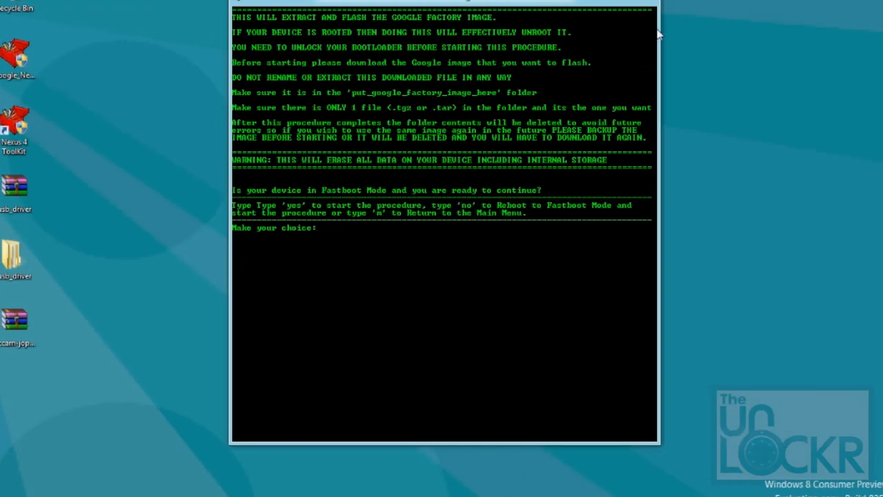
text(yes)
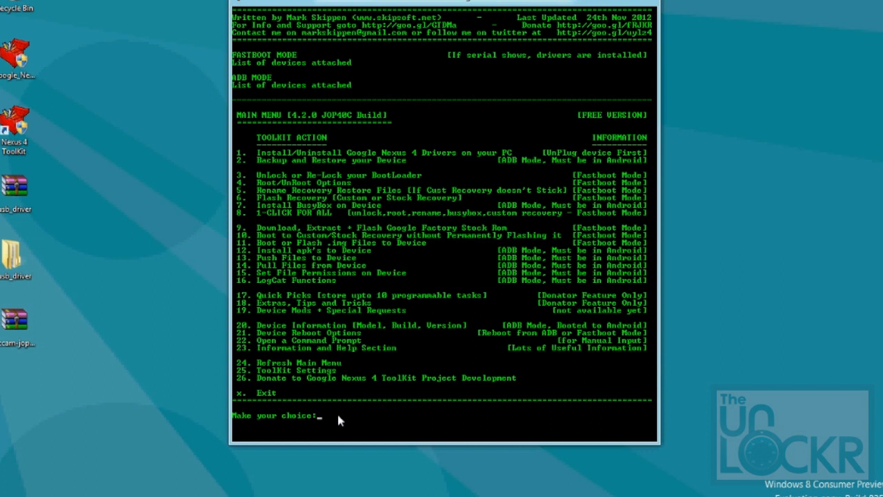
Choose option 3 for bootloader options, then 2 Re-Lock Bootloader
text(3)
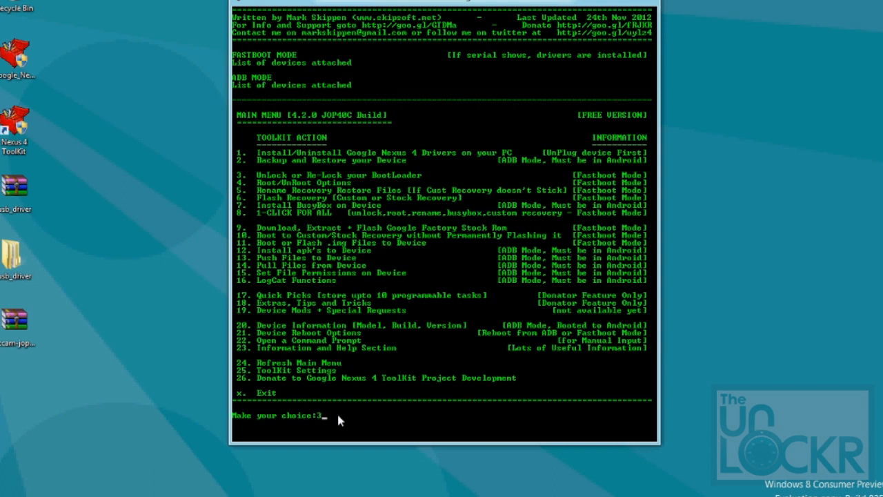
mouse_move(407, 272)
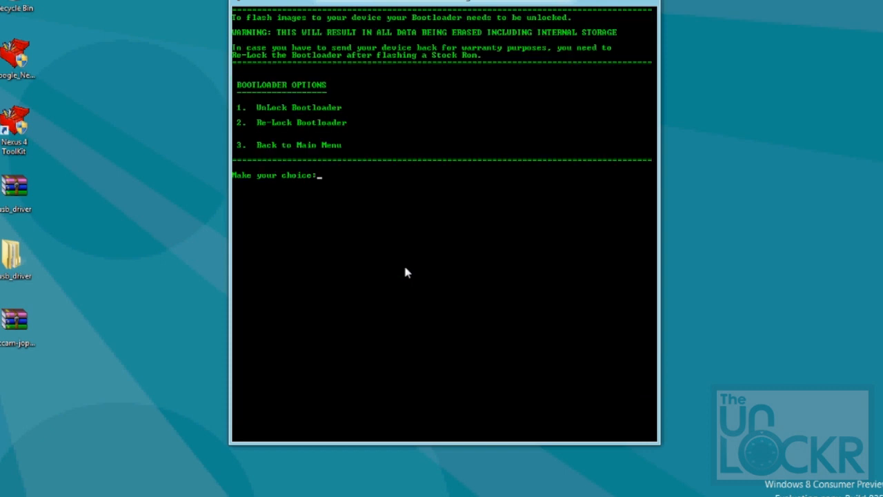
text(2)
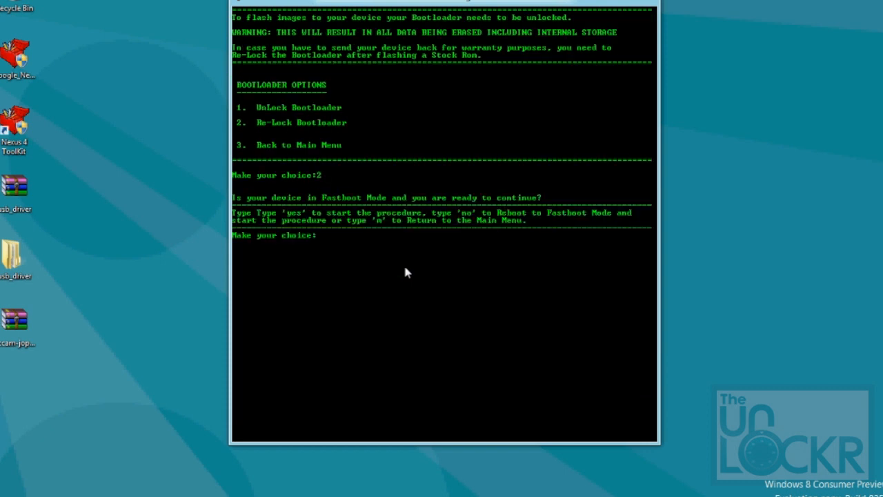